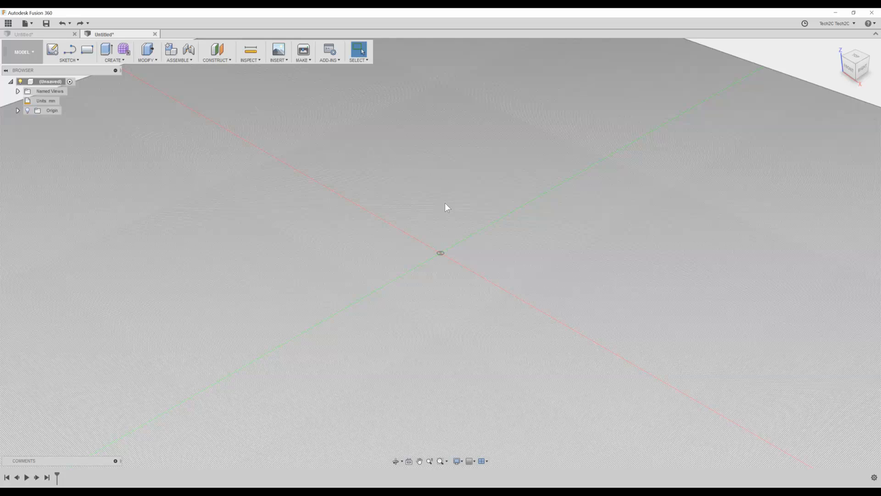
pyautogui.moveTo(28, 53)
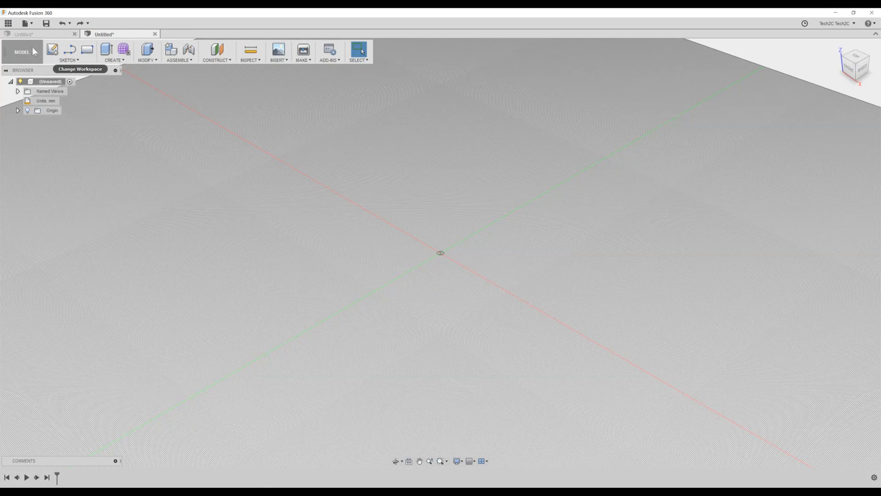
pyautogui.moveTo(57, 69)
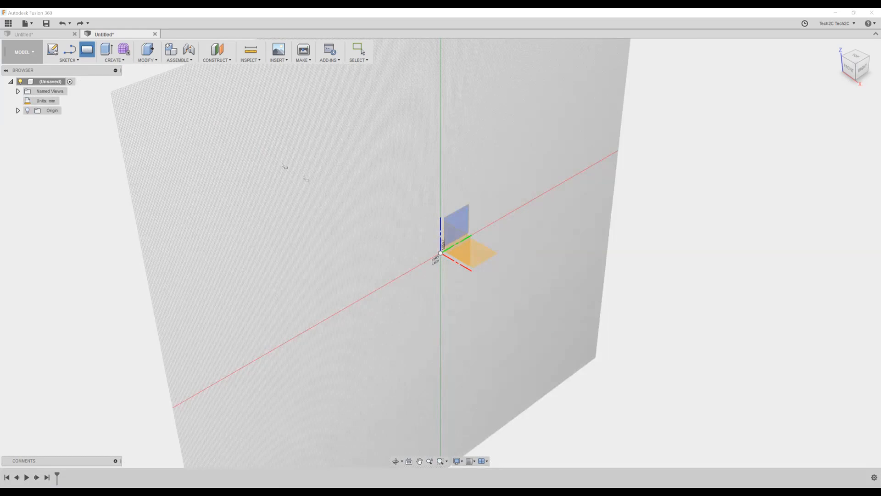
# Draw a 200 × 200 mm rectangle from the origin on the ground plane.
pyautogui.click(475, 254)
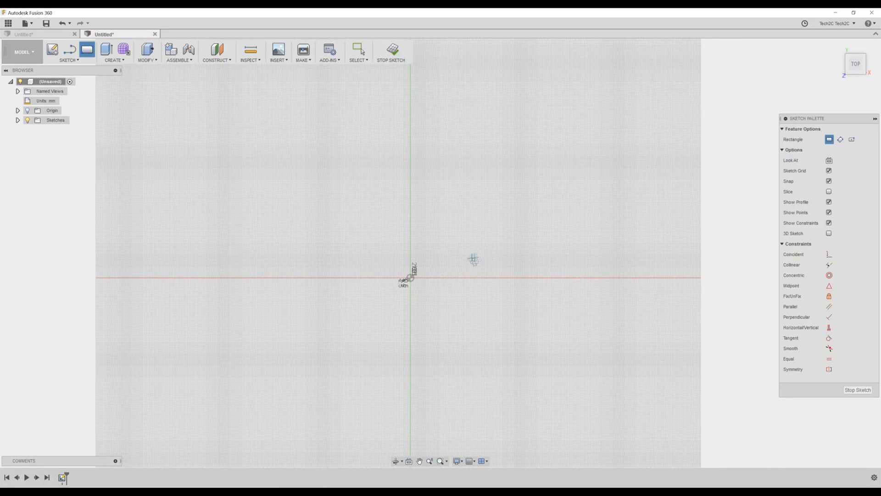
pyautogui.moveTo(411, 278); pyautogui.dragTo(472, 236)
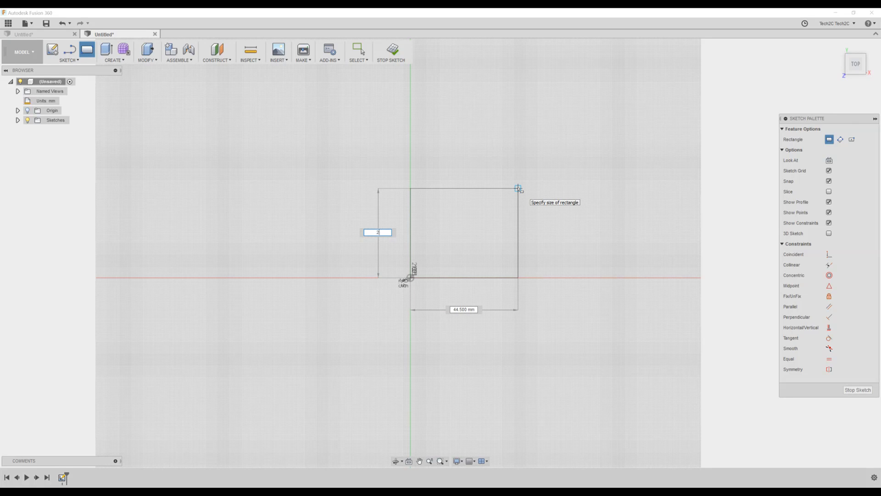
pyautogui.write('200')
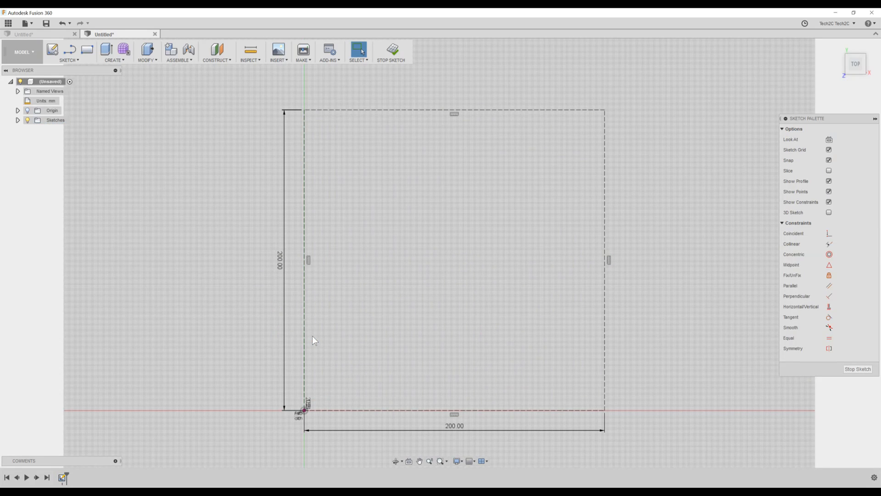
pyautogui.moveTo(455, 327)
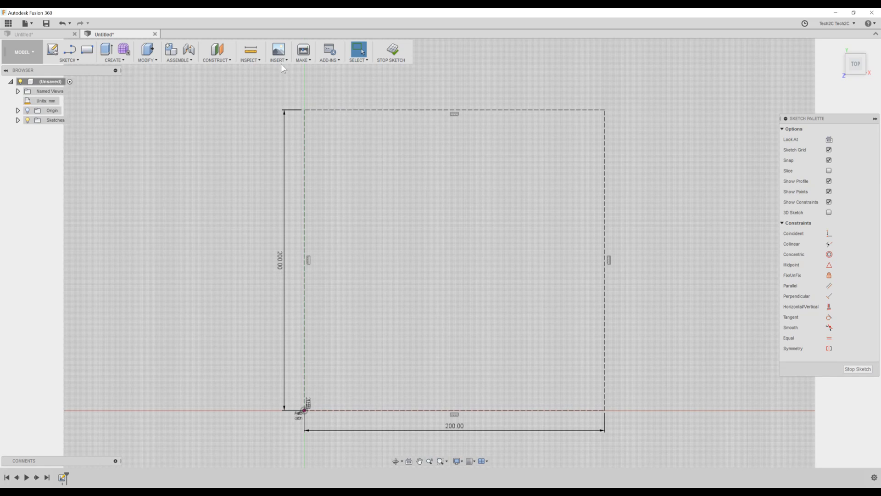
# Insert the Plane_clip_art.svg airplane drawing into the active sketch.
pyautogui.click(277, 51)
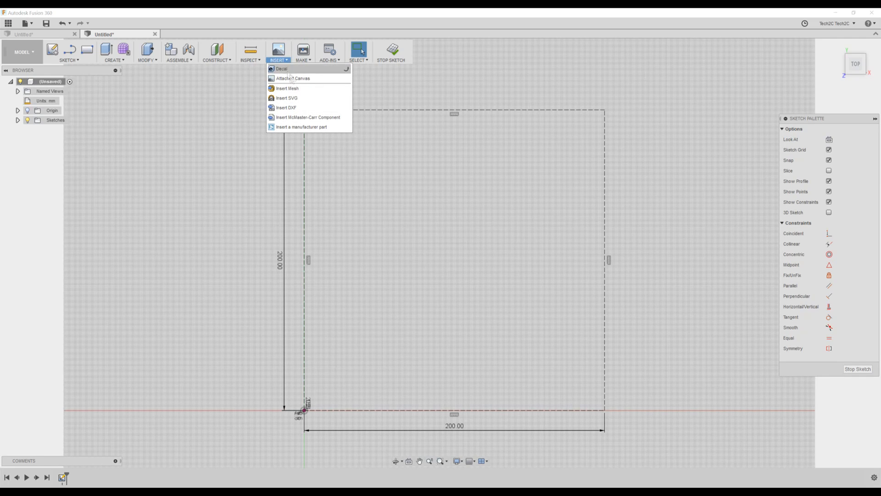
pyautogui.click(287, 97)
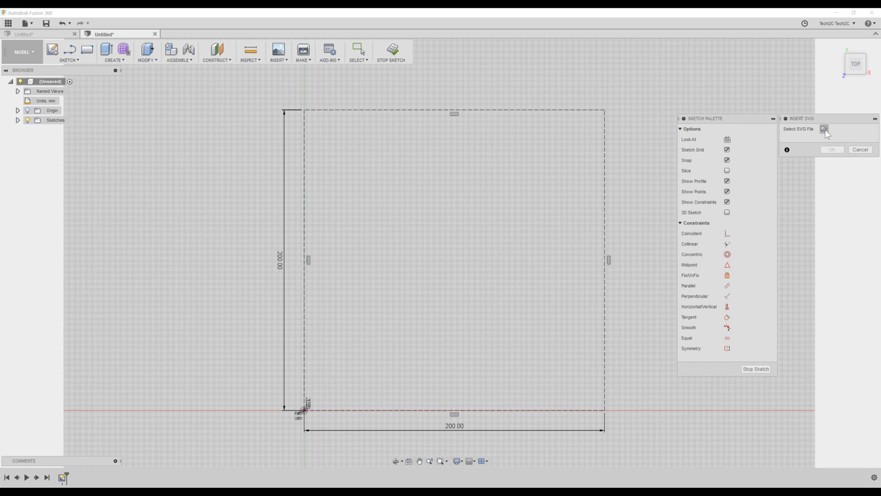
pyautogui.click(824, 129)
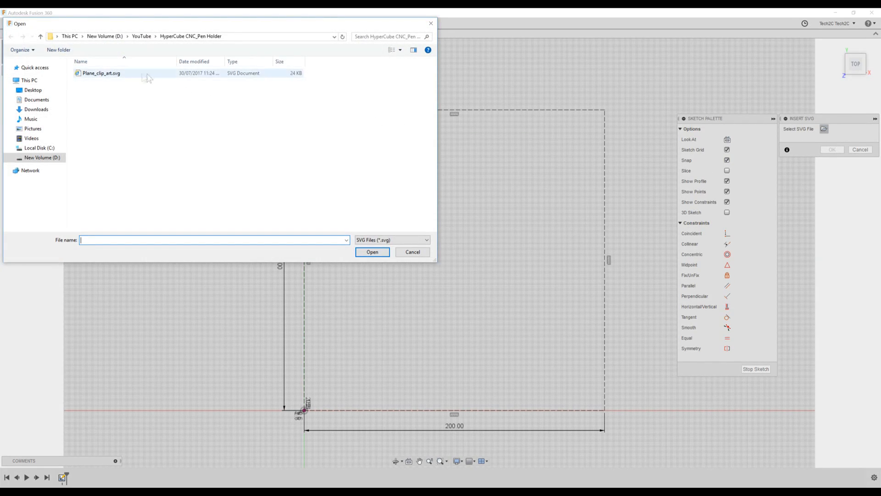
pyautogui.click(99, 75)
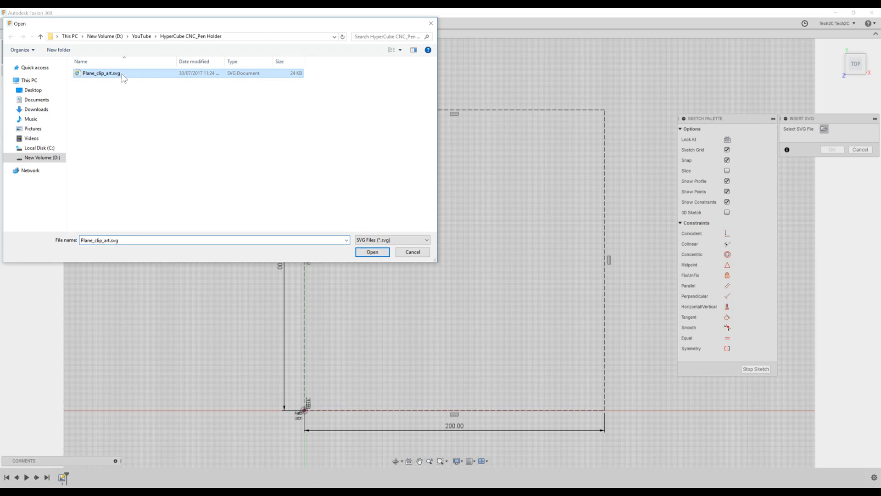
pyautogui.click(373, 252)
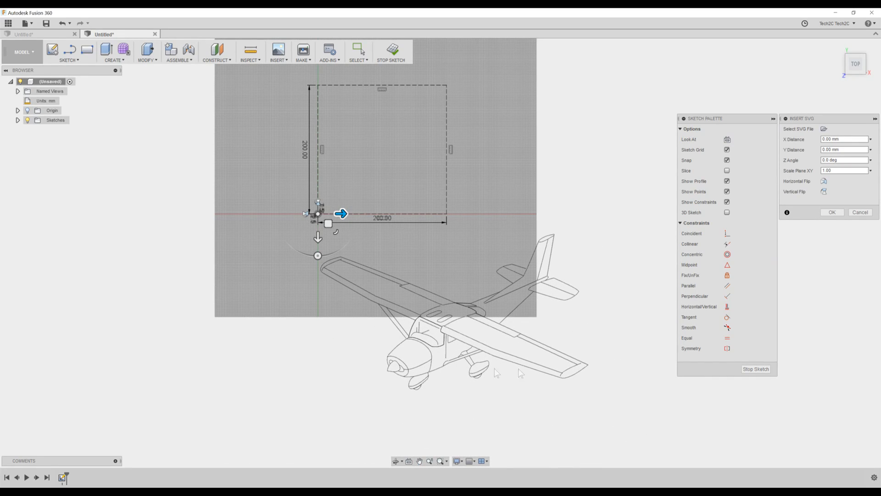
pyautogui.moveTo(447, 406)
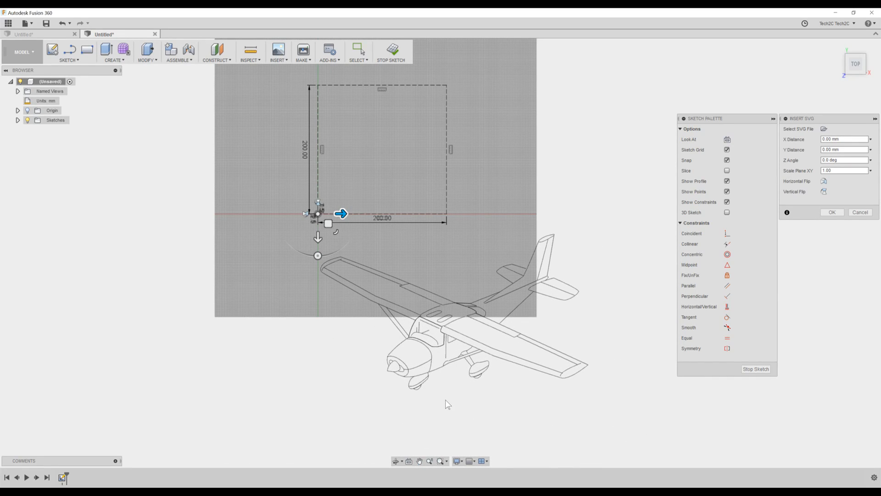
pyautogui.moveTo(404, 158)
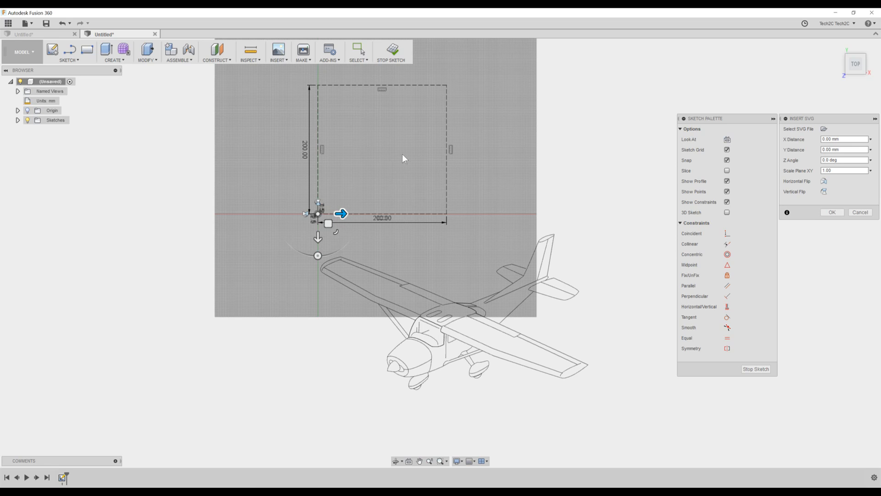
pyautogui.moveTo(349, 234)
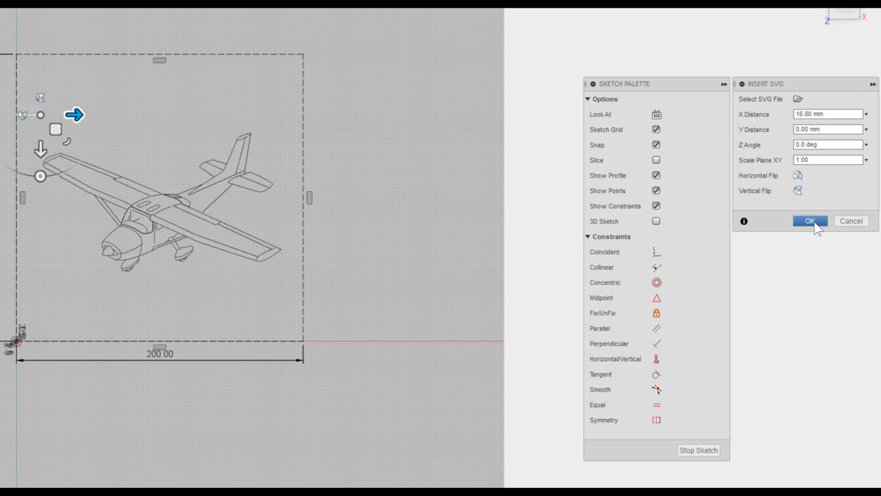
# Confirm the airplane SVG placement inside the square.
pyautogui.click(810, 220)
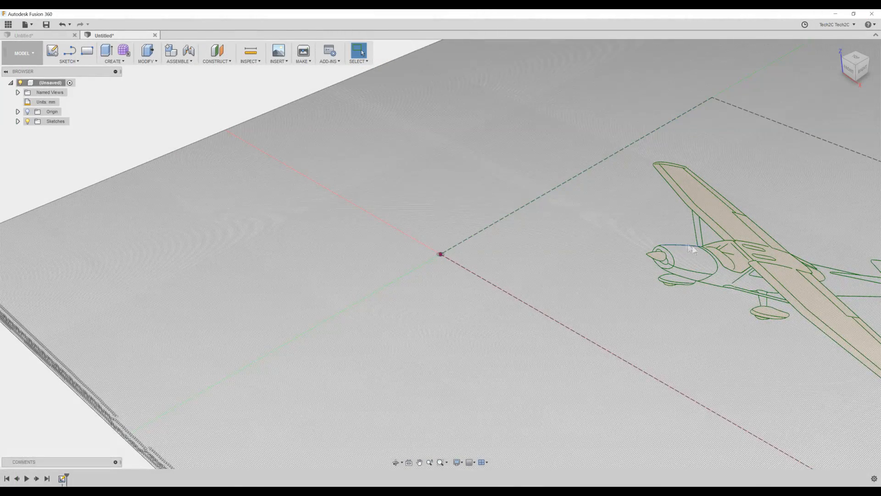
# Switch from the MODEL workspace to the CAM workspace.
pyautogui.click(21, 53)
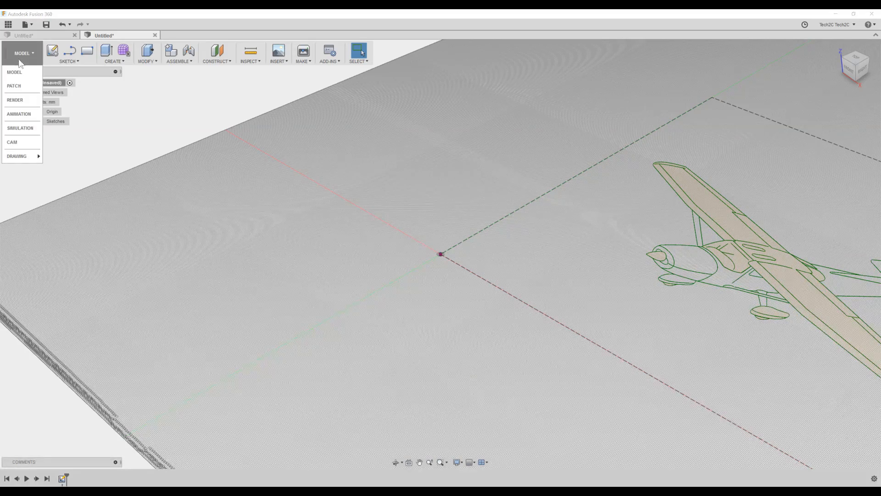
pyautogui.click(13, 142)
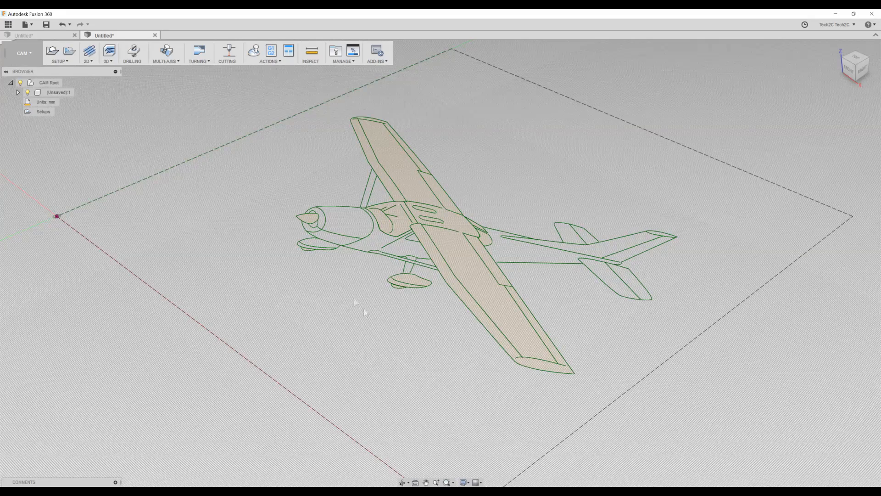
pyautogui.moveTo(53, 51)
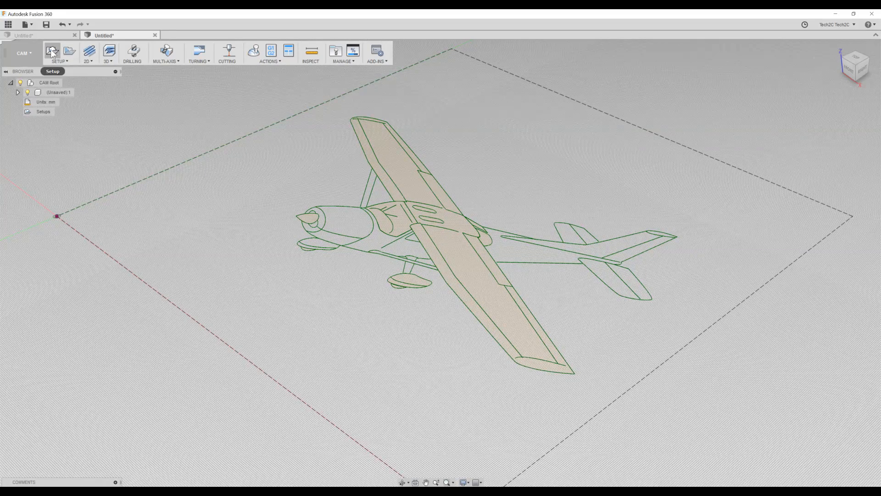
# Create Setup1 with the model origin as work origin, reviewing stock and post-process settings.
pyautogui.click(56, 50)
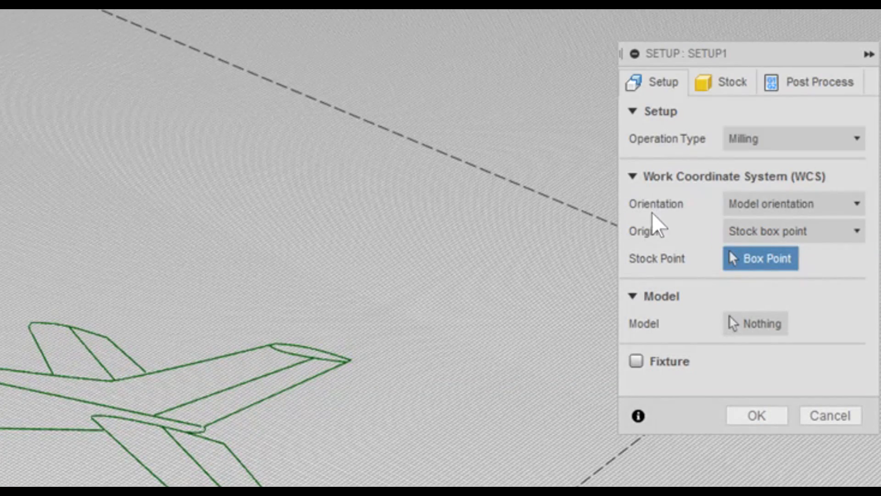
pyautogui.click(794, 203)
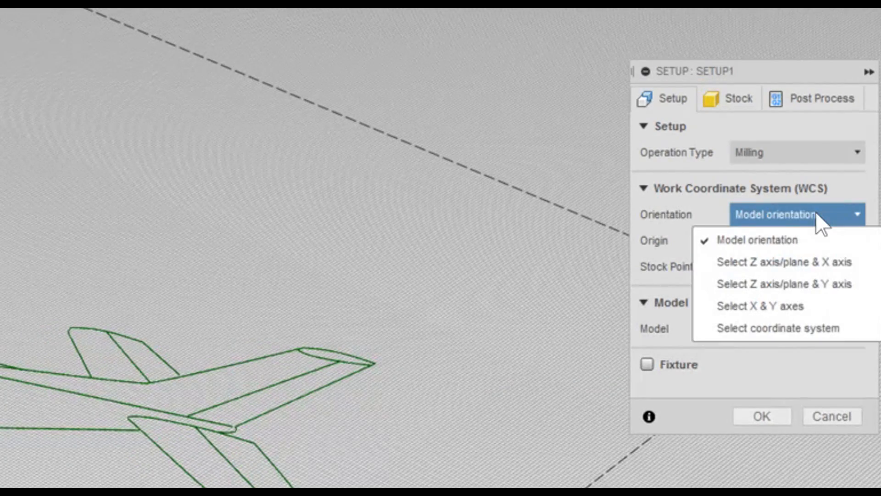
pyautogui.click(794, 241)
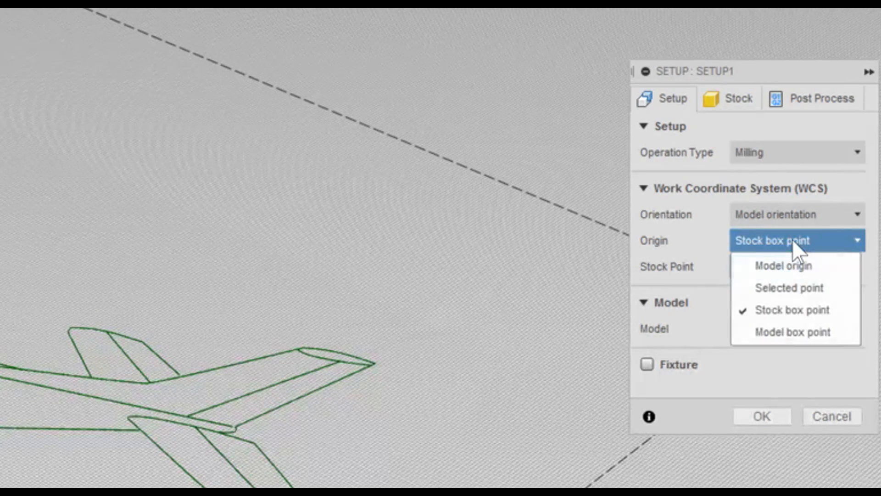
pyautogui.click(783, 267)
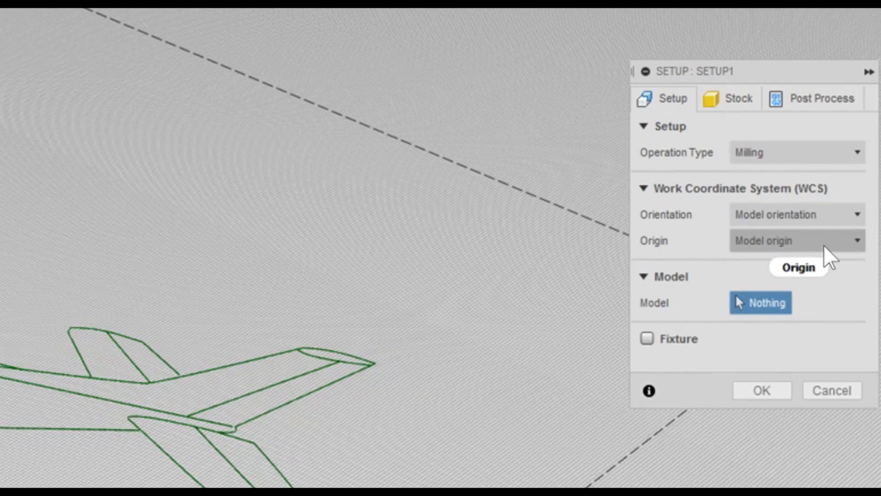
pyautogui.click(731, 97)
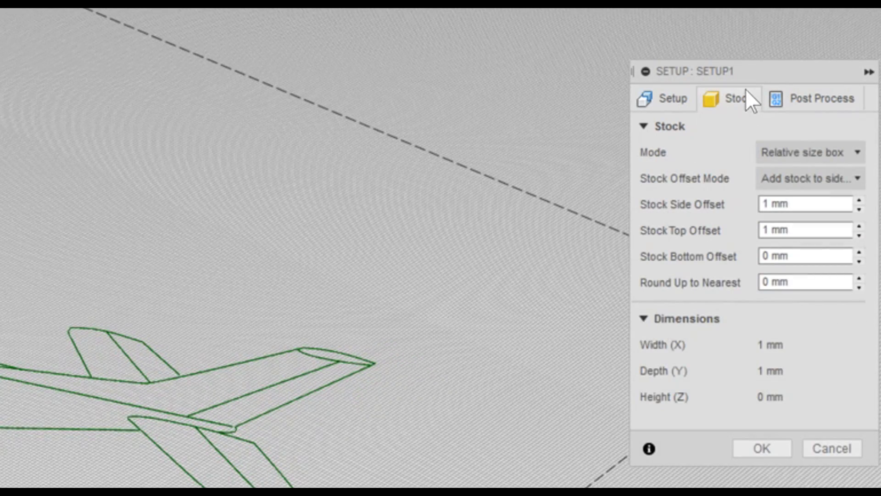
pyautogui.moveTo(841, 156)
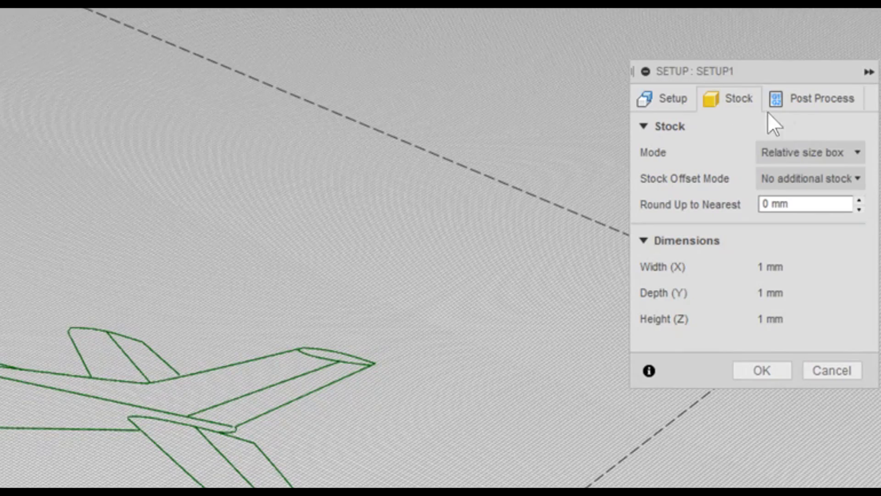
pyautogui.click(818, 99)
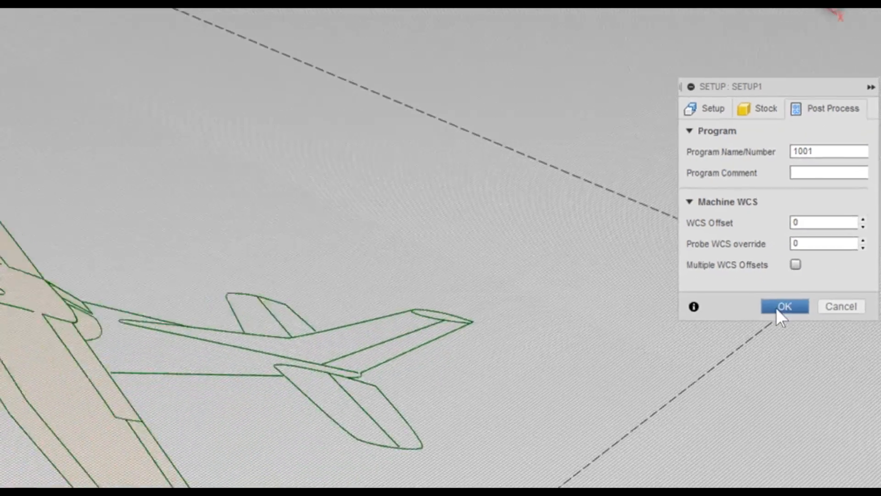
pyautogui.click(784, 307)
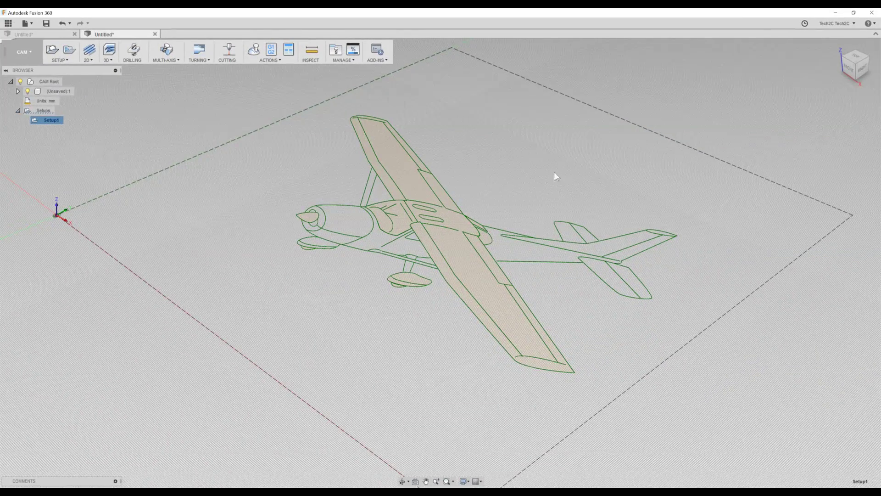
pyautogui.moveTo(121, 162)
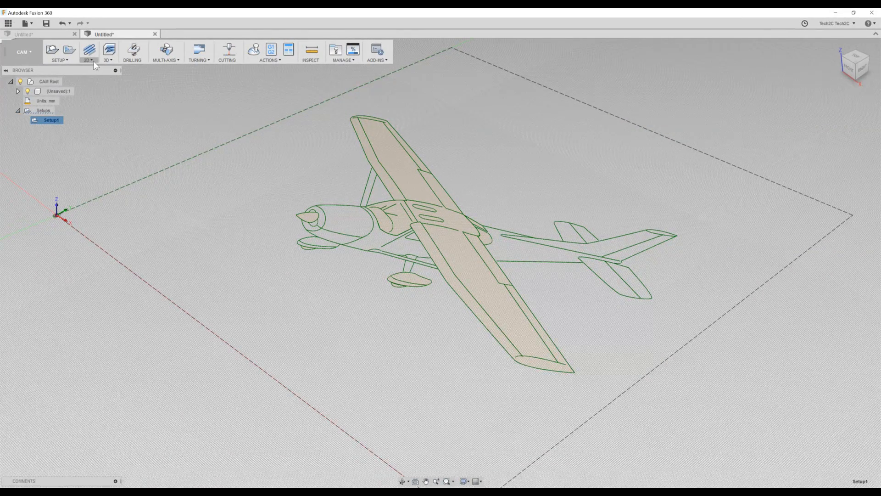
# Start a new 2D Trace operation for the airplane contours.
pyautogui.click(88, 50)
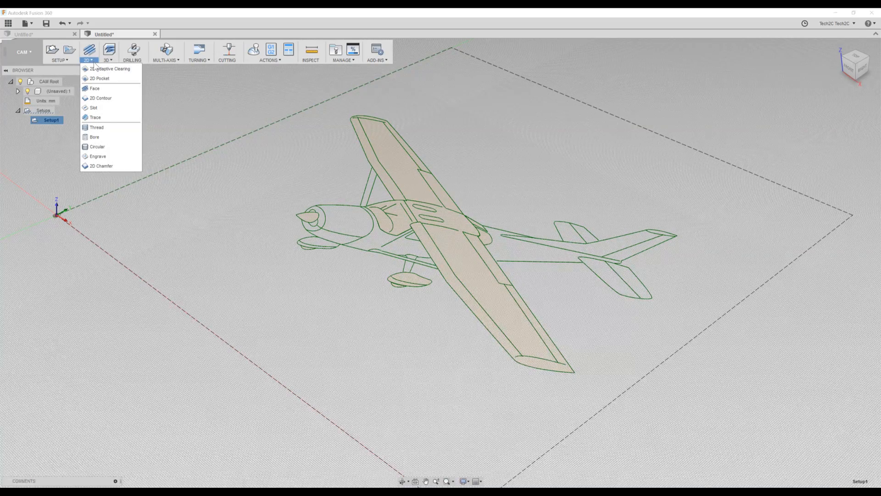
pyautogui.moveTo(109, 120)
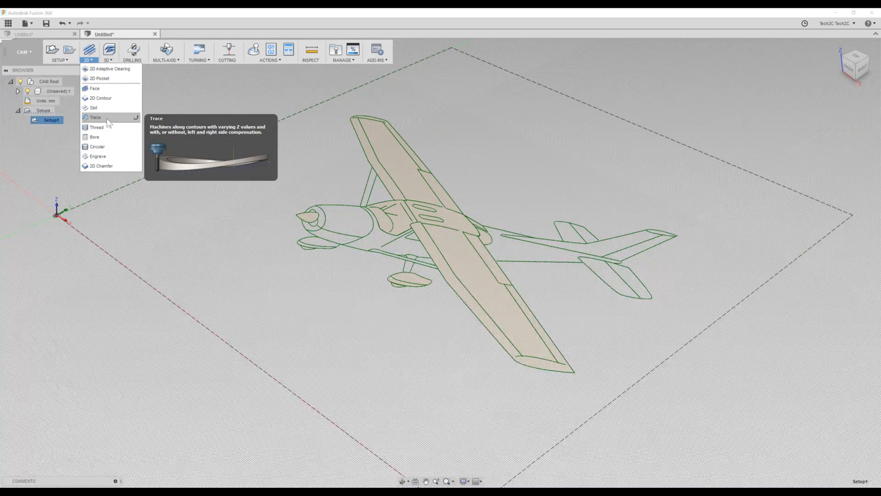
pyautogui.click(96, 117)
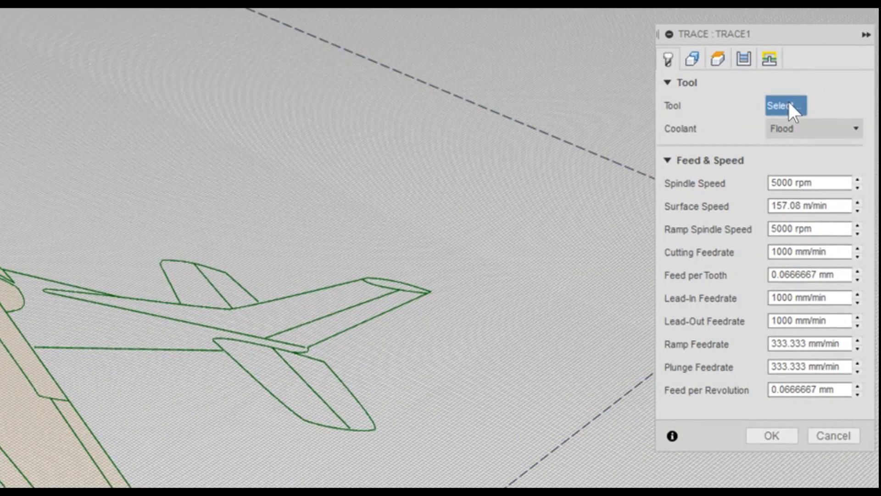
# Assign the 1/16" spot drill to the trace and set cutting feedrate to 2400 mm/min.
pyautogui.click(787, 105)
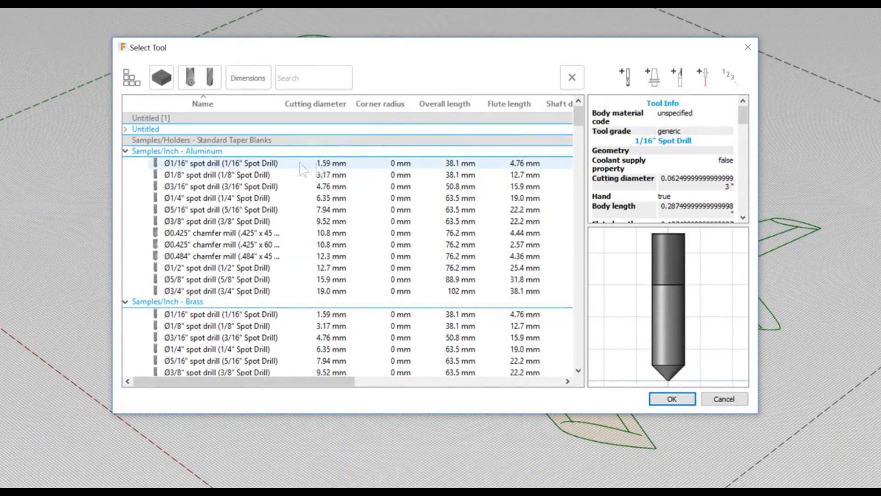
pyautogui.moveTo(344, 169)
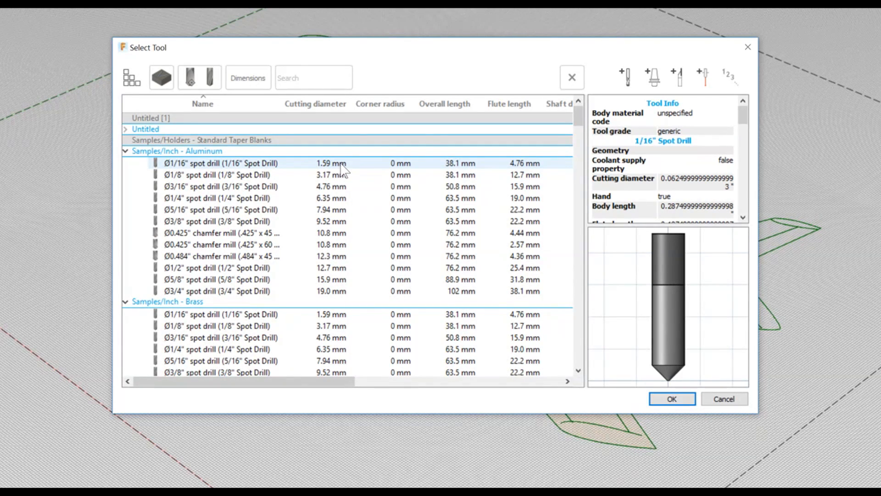
pyautogui.moveTo(354, 170)
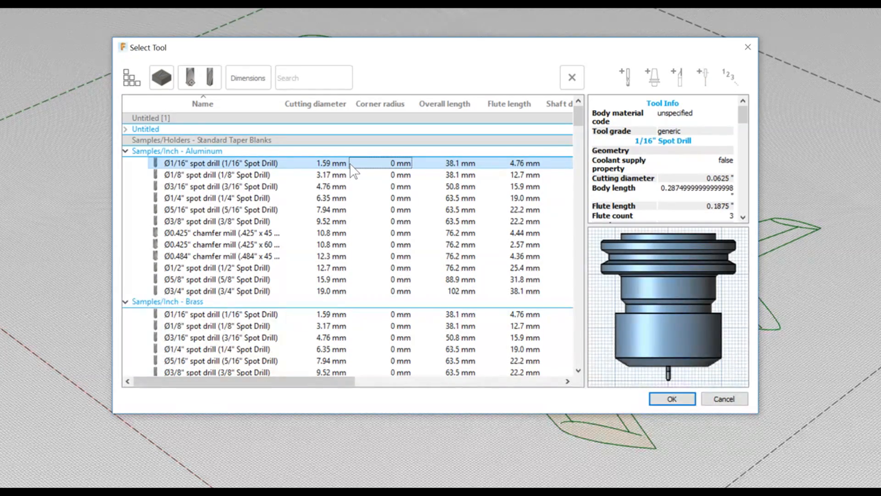
pyautogui.click(672, 398)
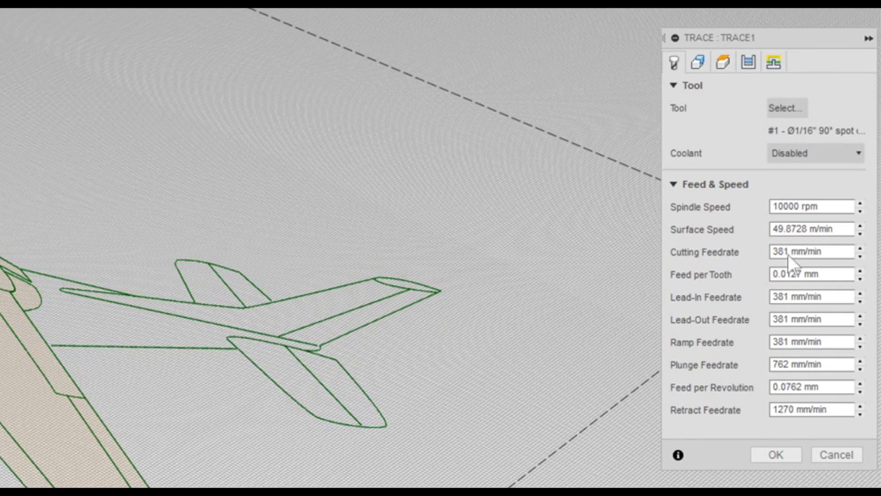
pyautogui.moveTo(793, 258)
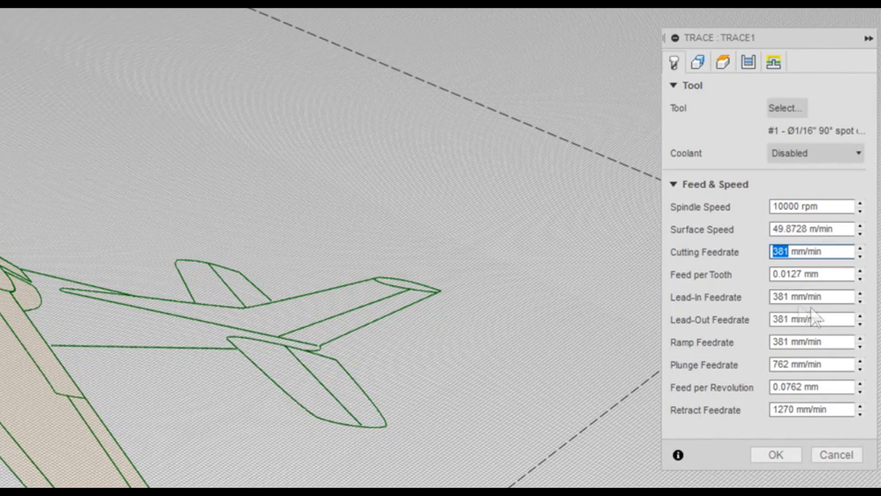
pyautogui.write('2400')
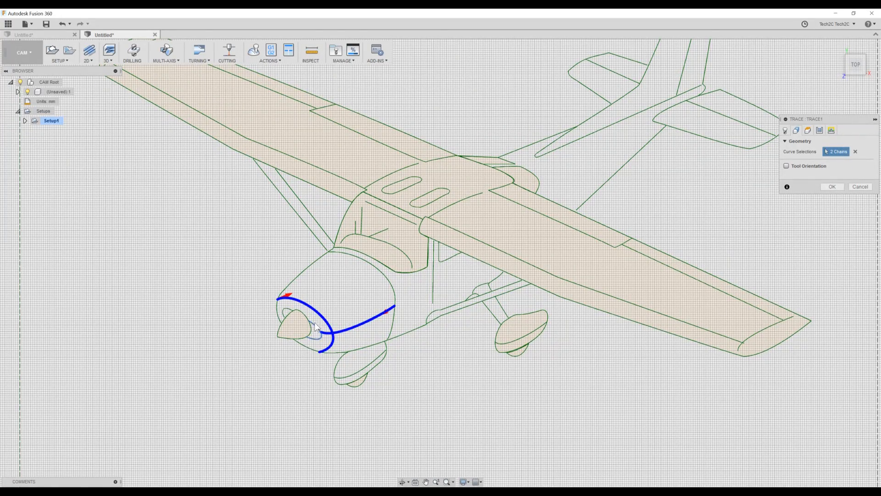
# Add the propeller, cowling, nose wheel and further airplane outlines to the trace curve selection.
pyautogui.click(287, 321)
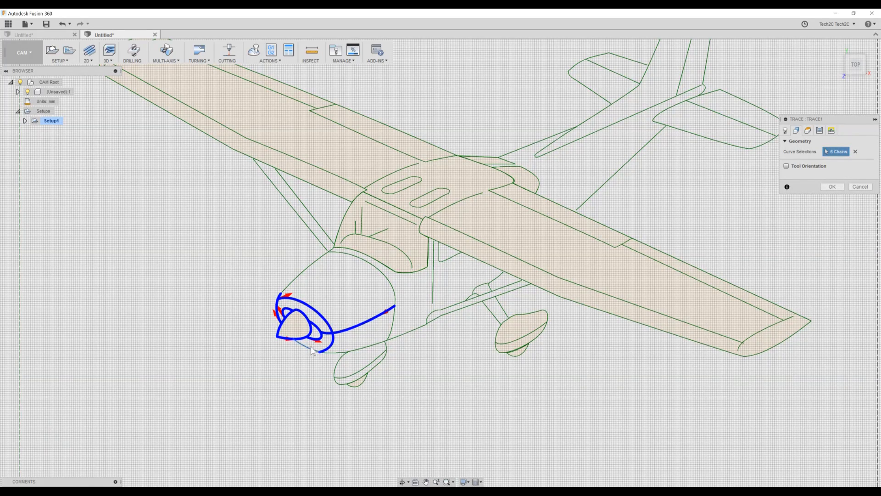
pyautogui.click(372, 365)
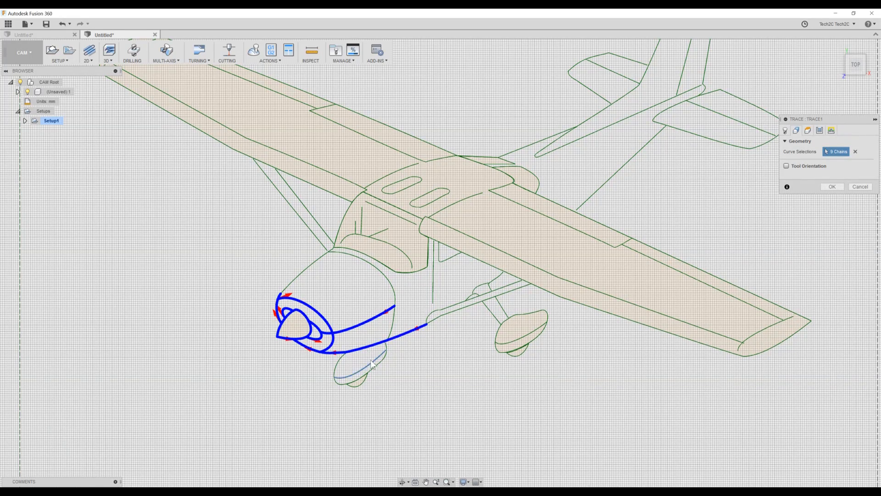
pyautogui.click(336, 365)
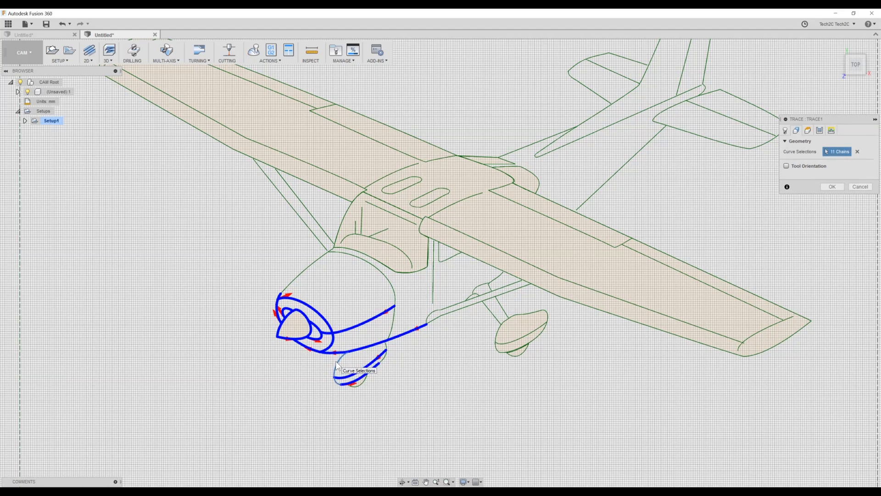
pyautogui.click(352, 367)
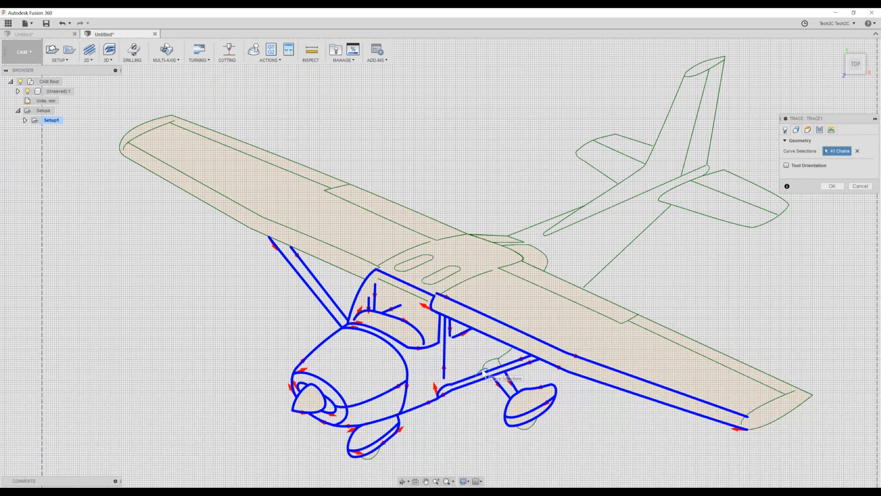
pyautogui.click(773, 404)
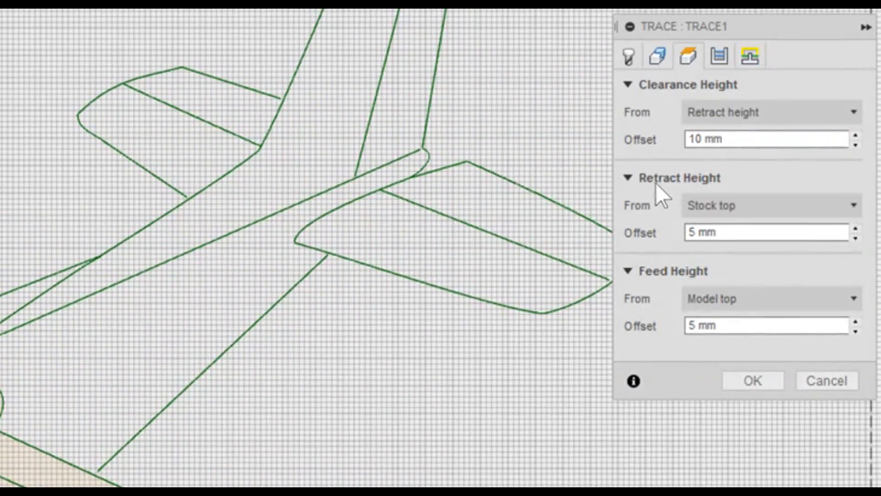
# Set the retract height offset to 2 mm, review linking, and generate the Trace1 toolpath.
pyautogui.click(767, 233)
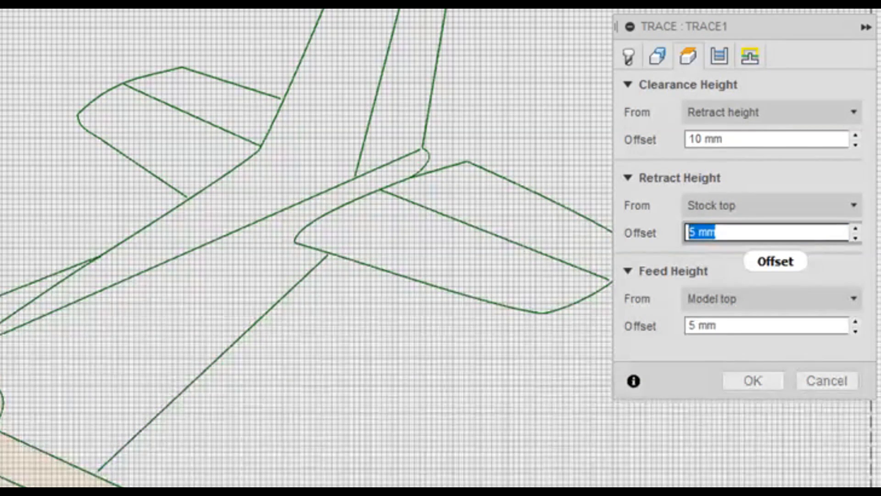
pyautogui.write('2')
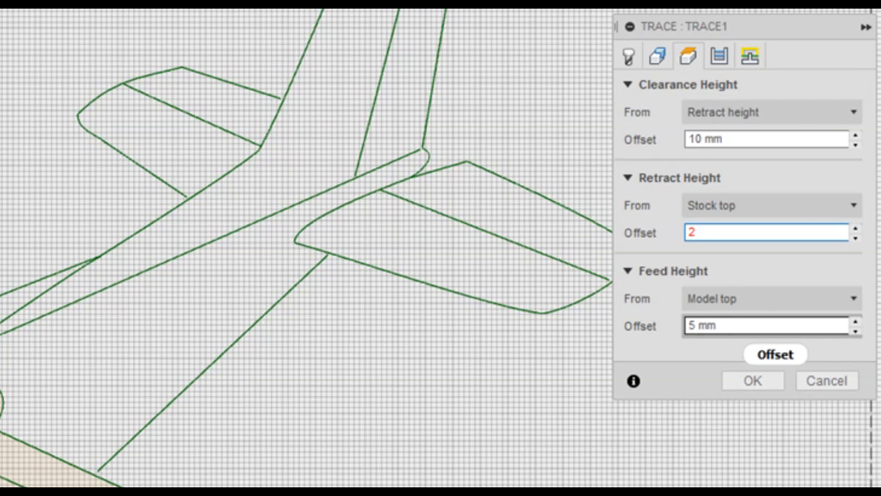
pyautogui.click(766, 326)
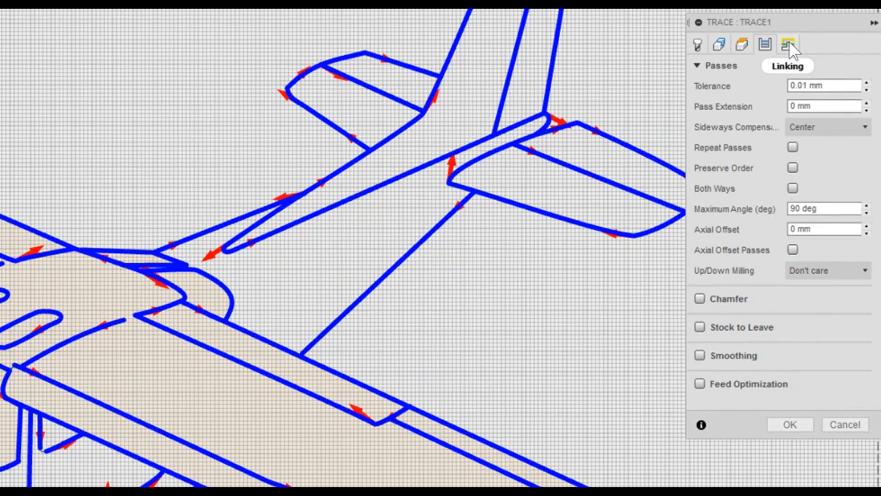
pyautogui.click(783, 42)
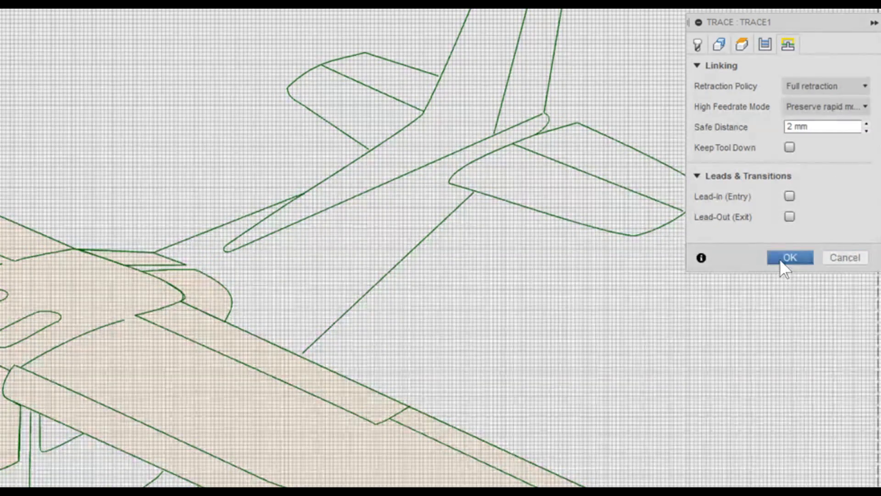
pyautogui.click(789, 257)
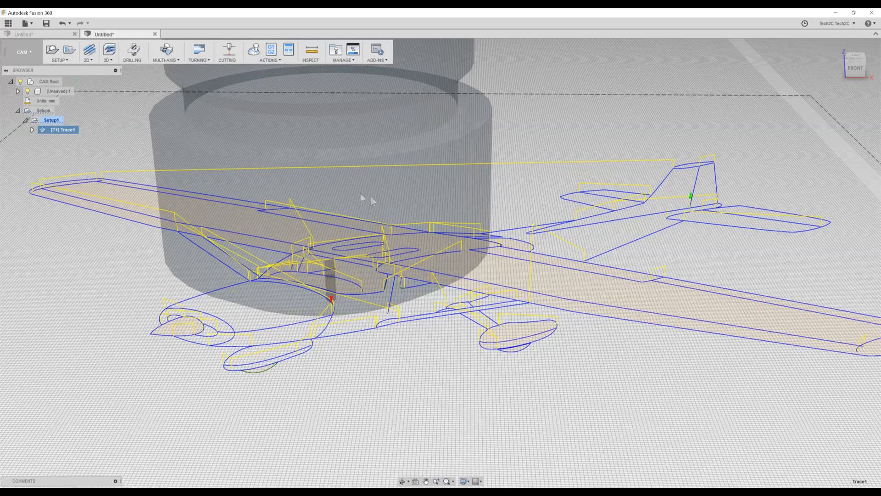
pyautogui.moveTo(254, 50)
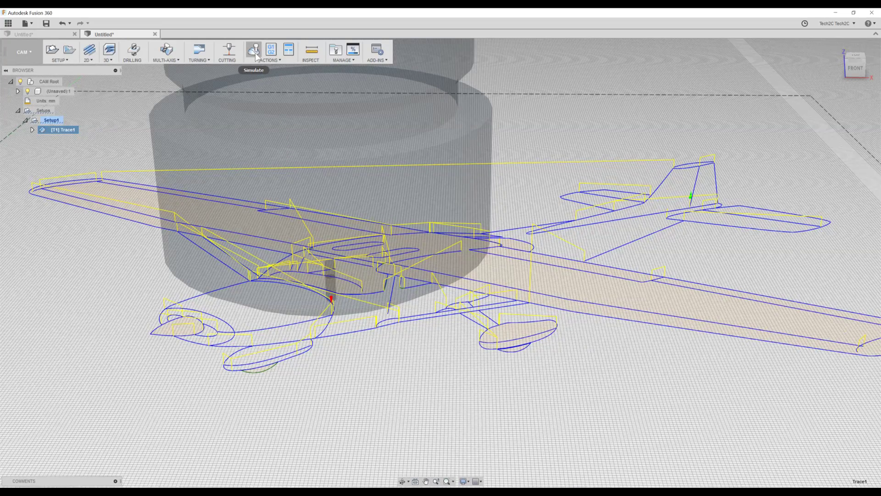
# Simulate Trace1, check info and statistics (2:02 over 2.80 m), then exit the simulation.
pyautogui.click(255, 51)
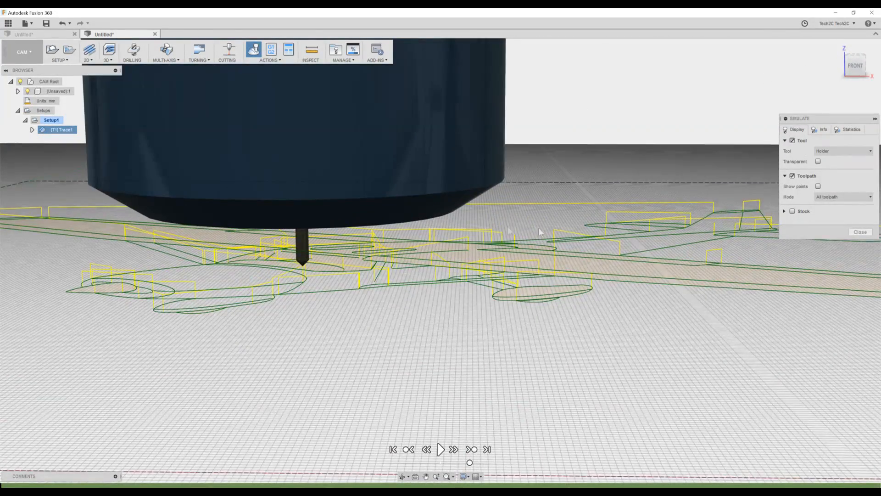
pyautogui.click(442, 449)
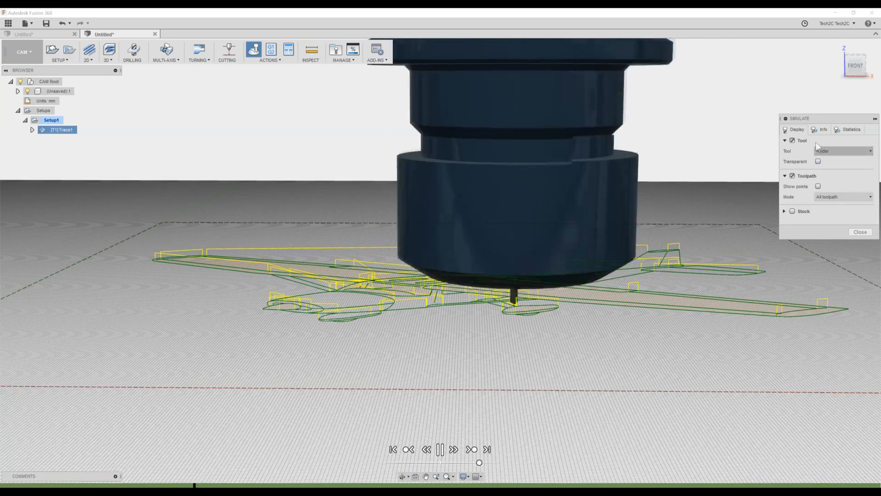
pyautogui.click(821, 130)
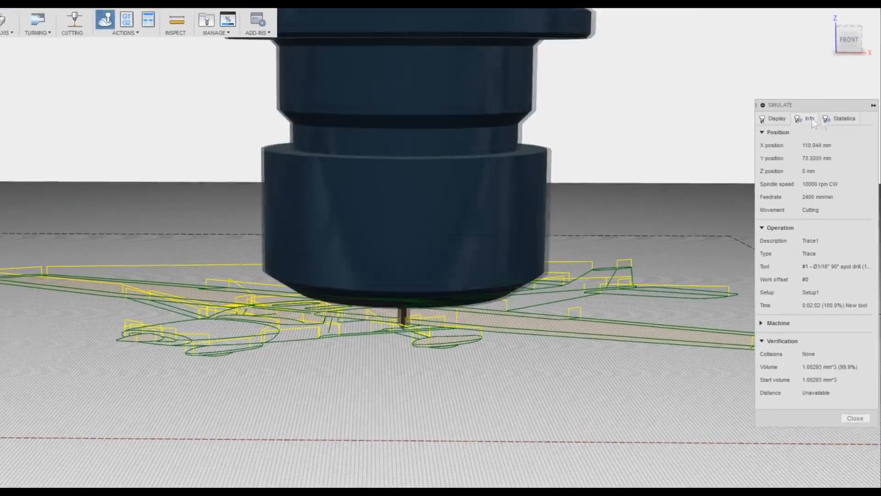
pyautogui.click(845, 118)
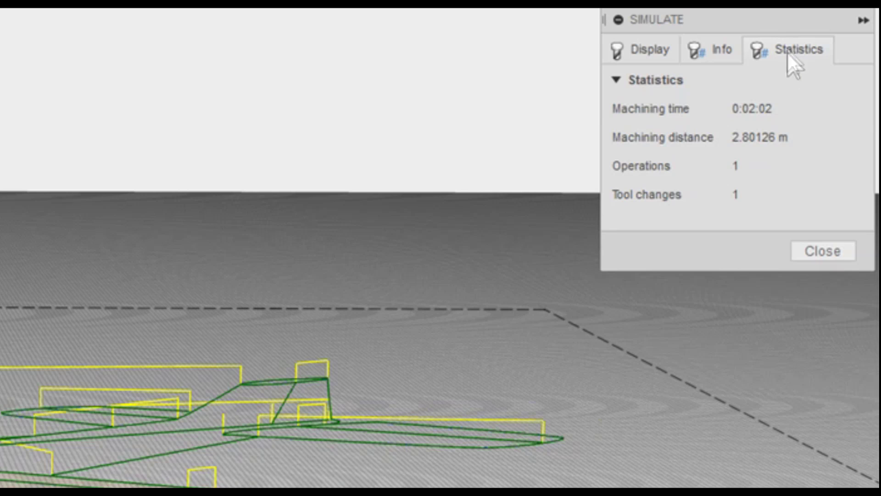
pyautogui.moveTo(738, 132)
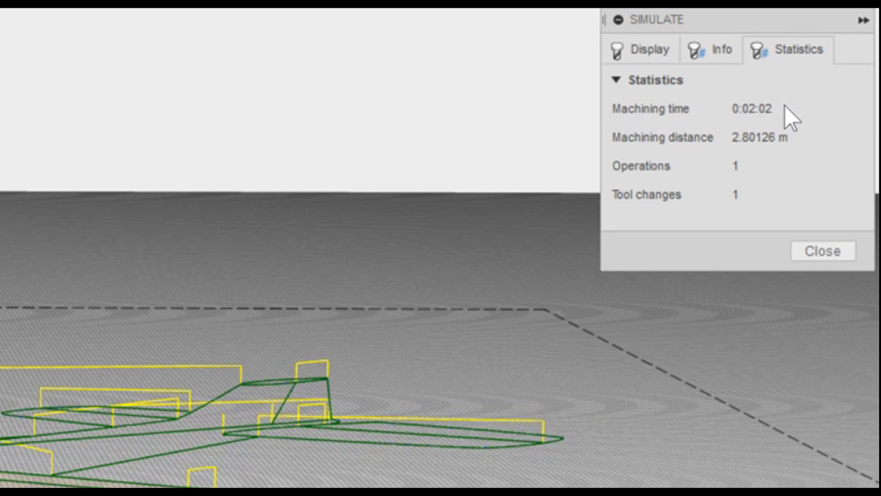
pyautogui.moveTo(777, 115)
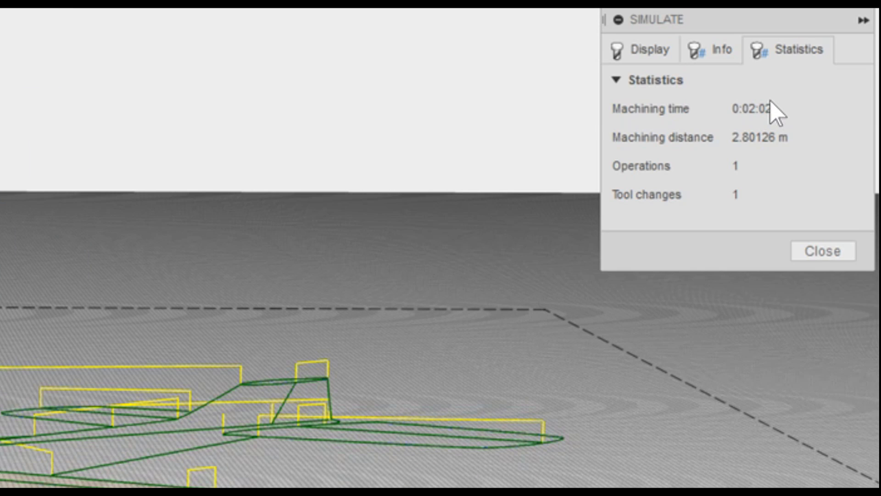
pyautogui.moveTo(144, 476)
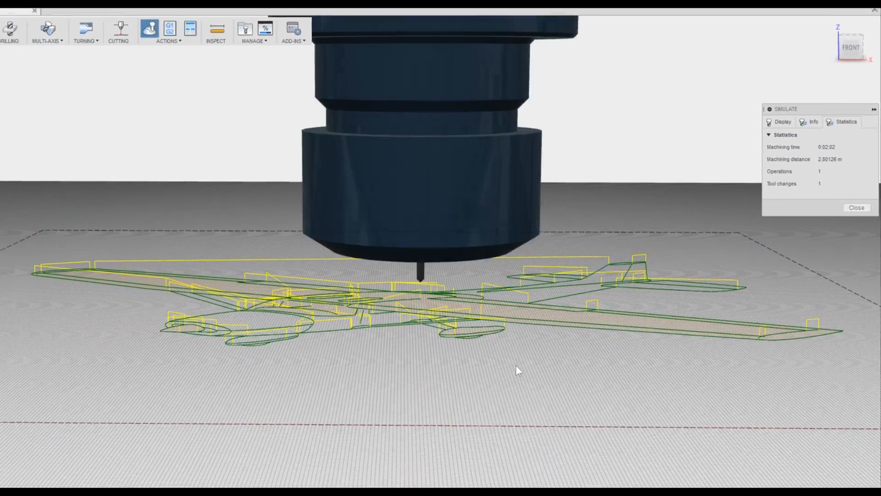
pyautogui.click(856, 208)
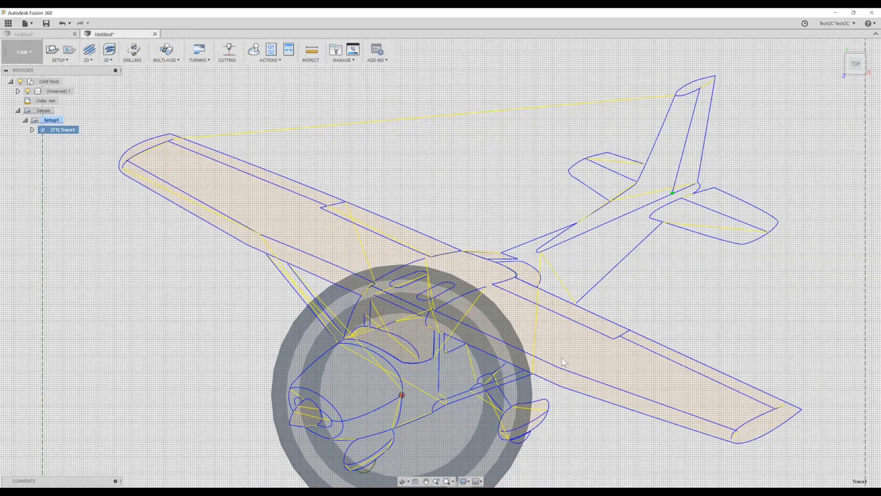
pyautogui.moveTo(271, 48)
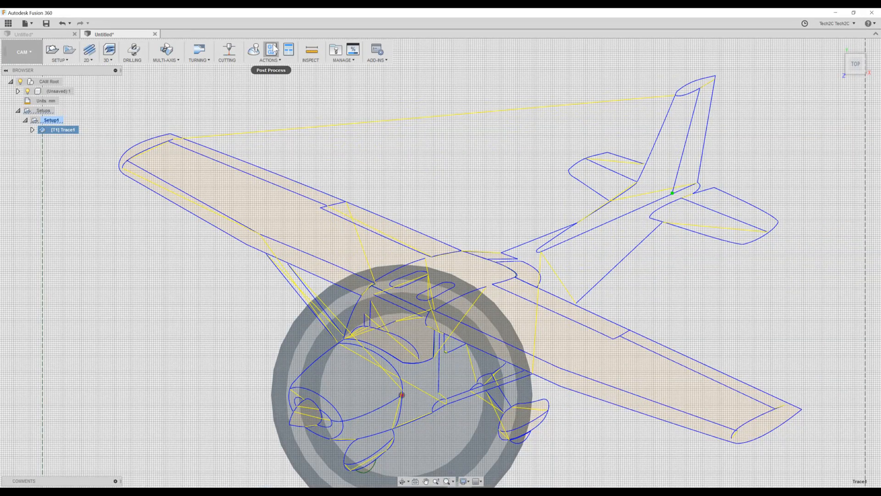
# Post the toolpath with HyperCube.cps, program name plane, to output file plane.gcode.
pyautogui.click(272, 50)
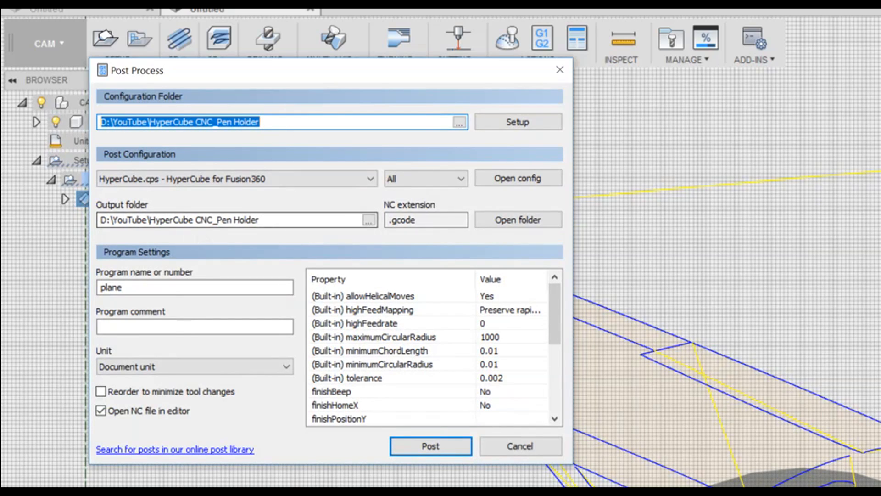
pyautogui.moveTo(286, 188)
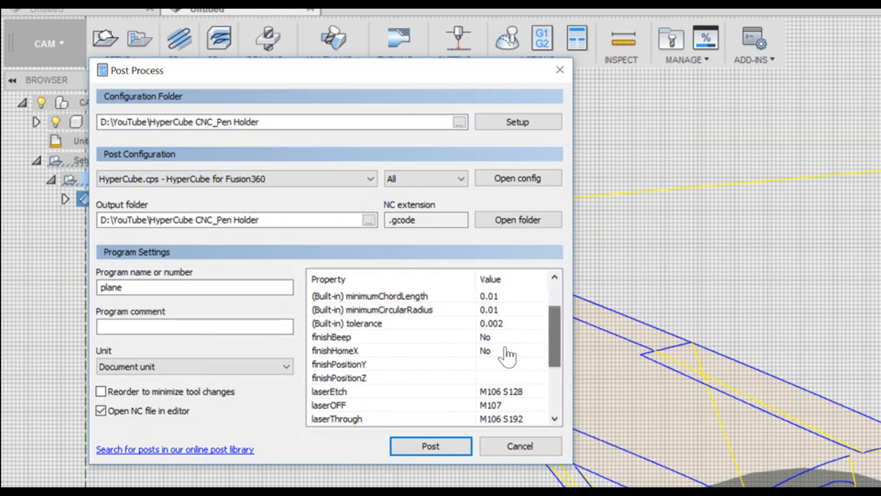
pyautogui.scroll(-3)
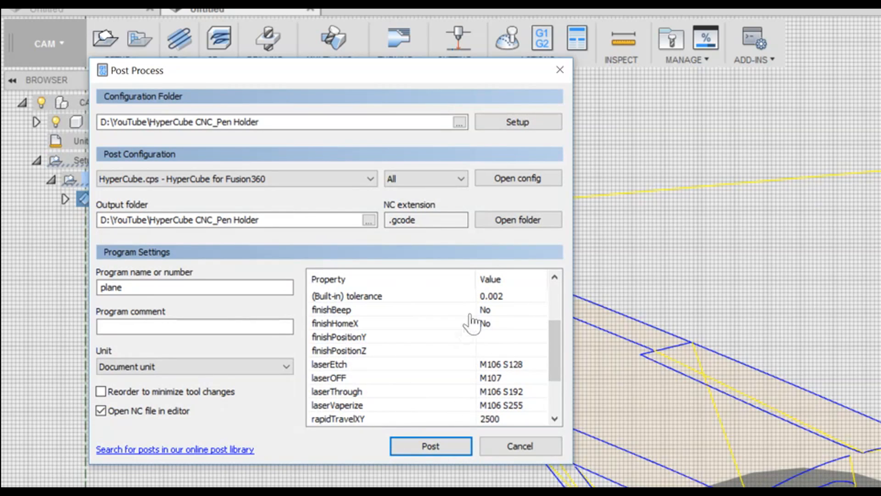
pyautogui.scroll(-3)
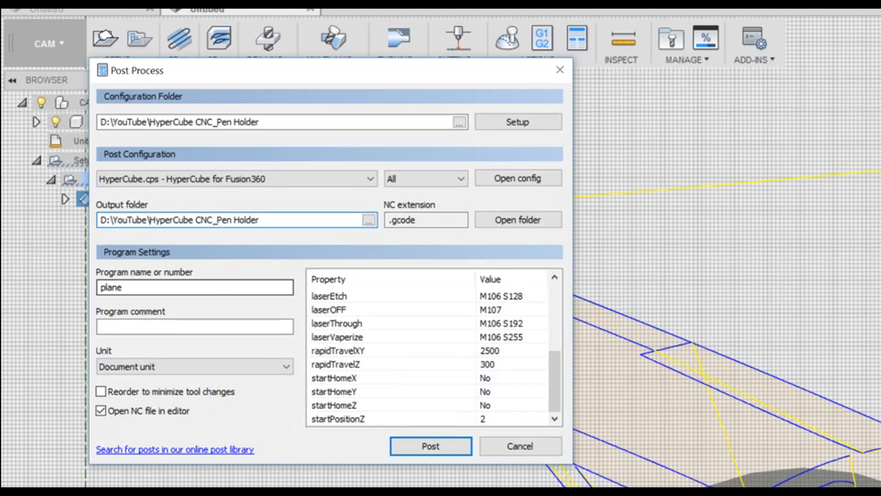
pyautogui.click(194, 286)
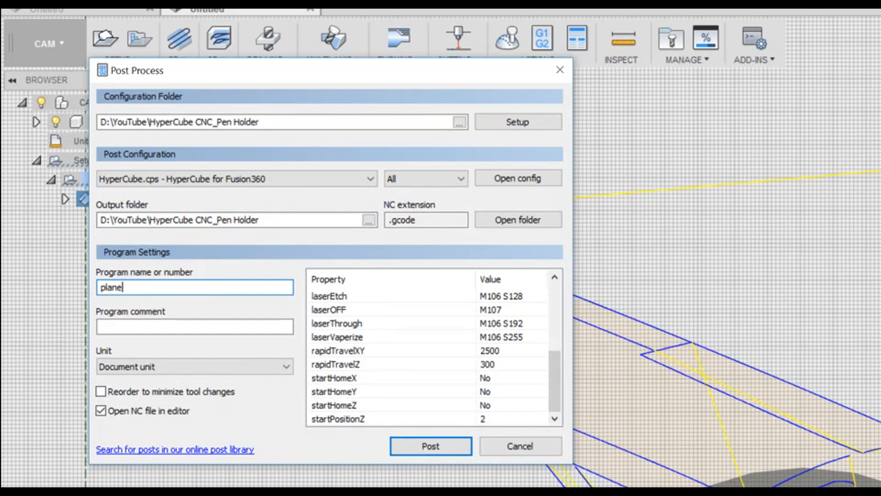
pyautogui.click(432, 446)
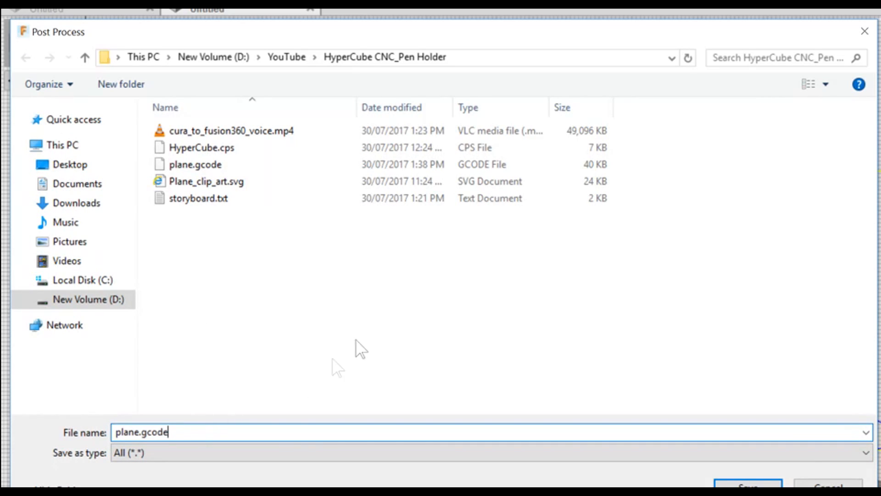
# Save plane.gcode and select its HyperCube header lines in Brackets for review.
pyautogui.click(747, 494)
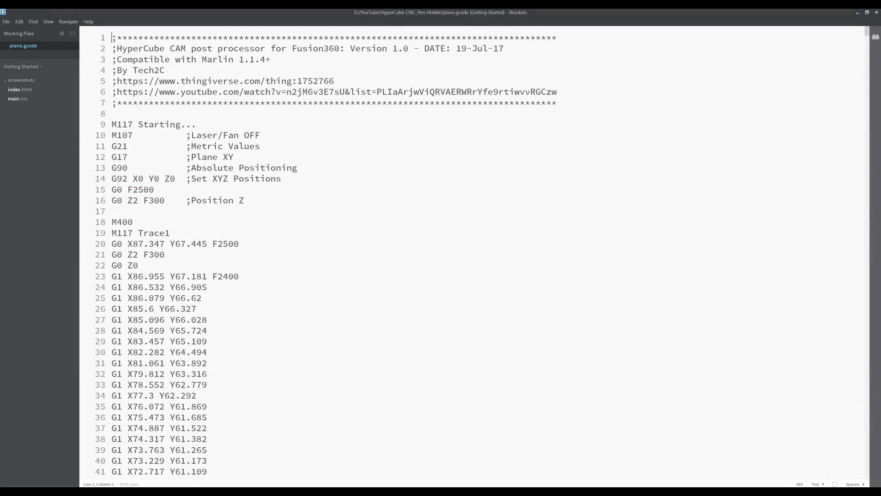
pyautogui.moveTo(112, 146); pyautogui.dragTo(206, 287)
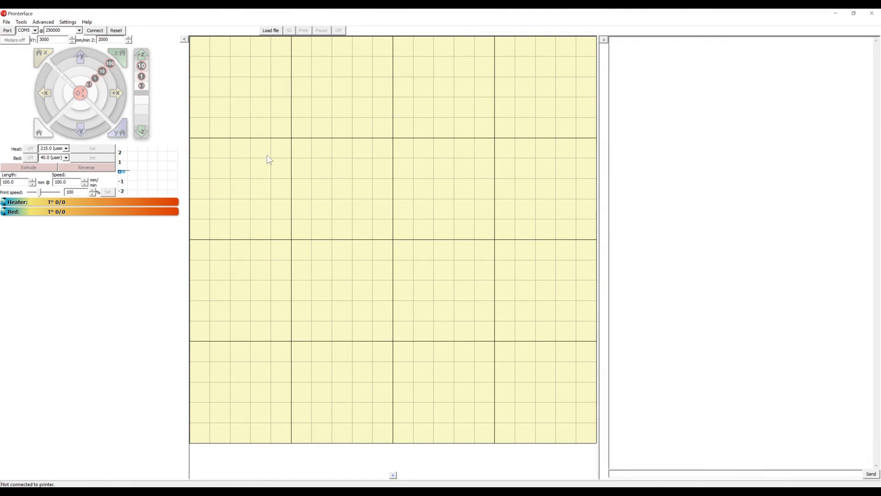
# Load plane.gcode into the bed preview showing the airplane outline, then connect to the printer.
pyautogui.click(269, 30)
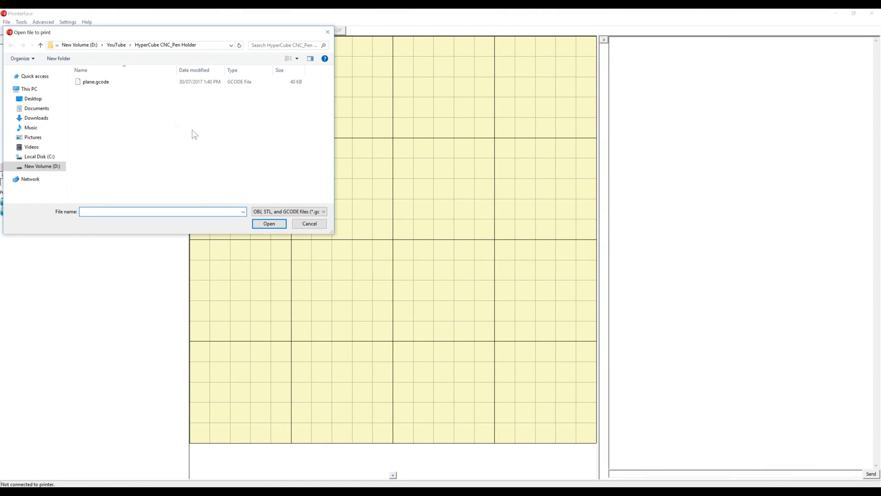
pyautogui.click(95, 81)
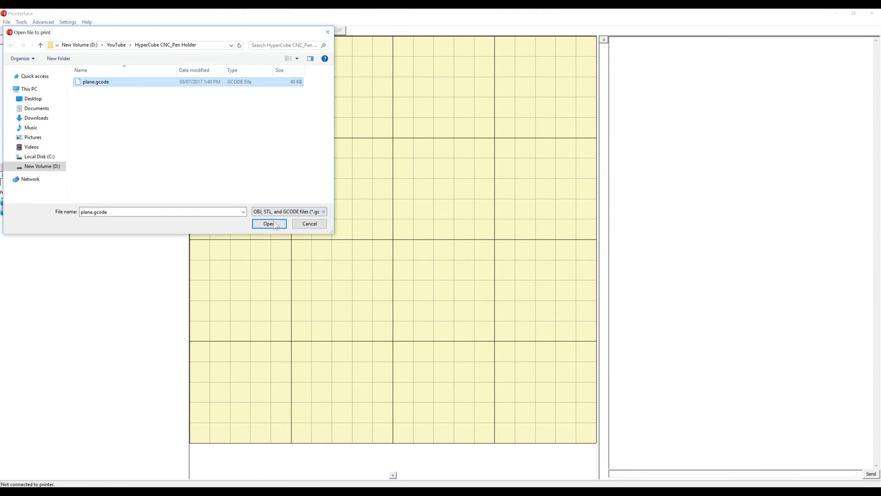
pyautogui.click(269, 223)
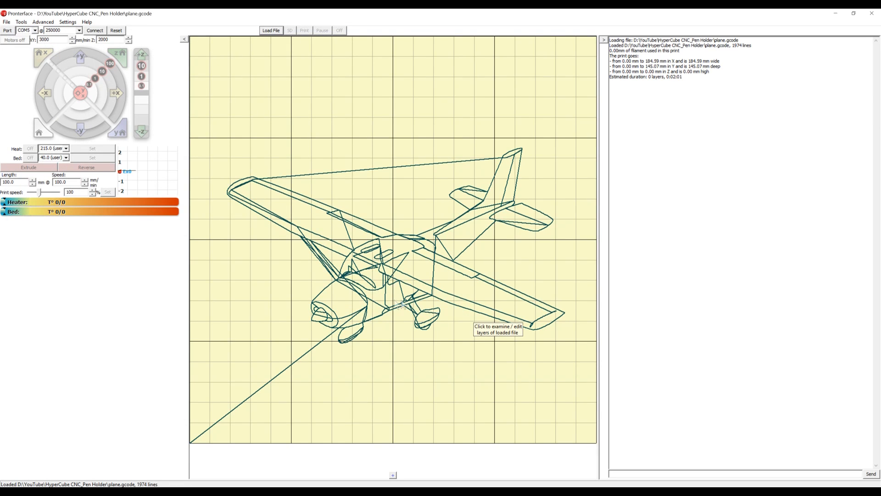
pyautogui.moveTo(289, 298)
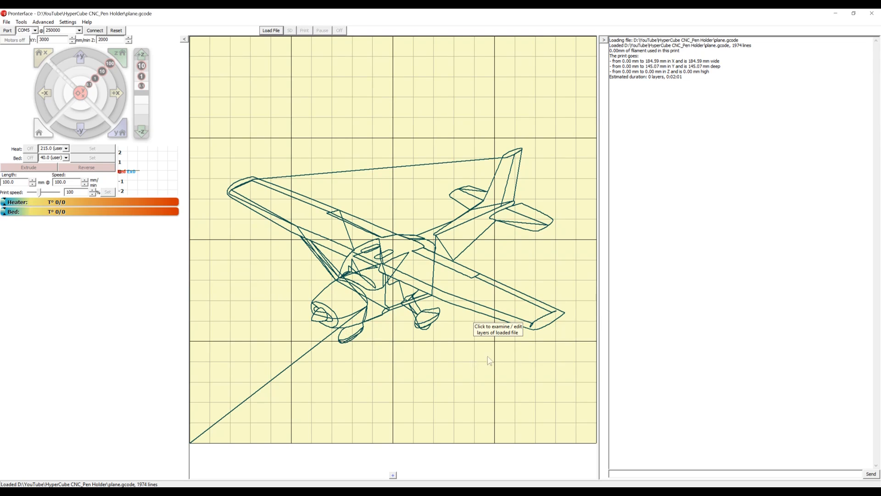
pyautogui.moveTo(419, 348)
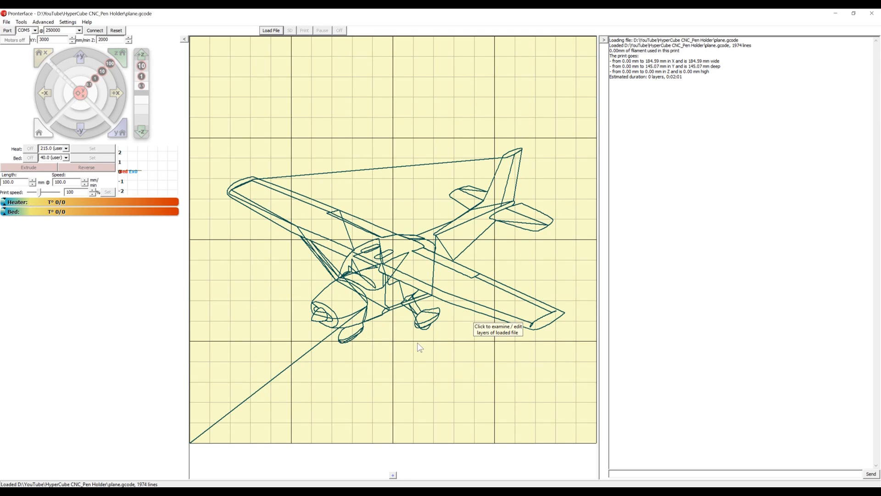
pyautogui.moveTo(453, 237)
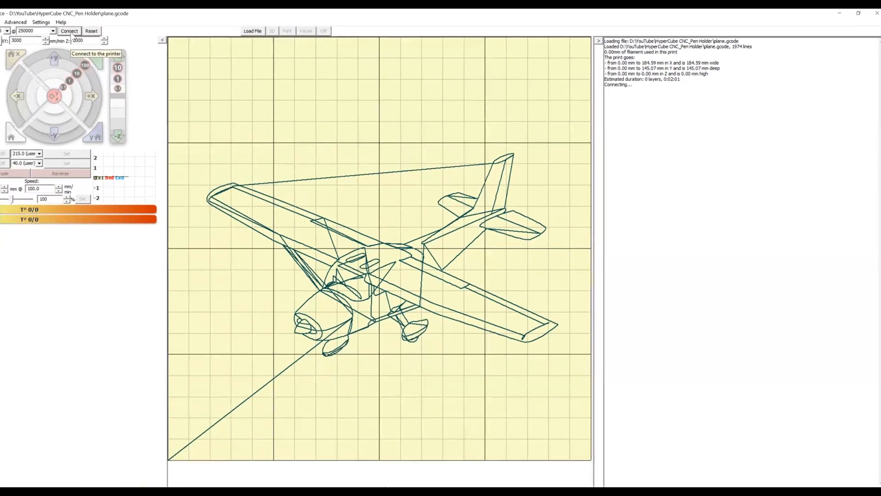
pyautogui.click(69, 32)
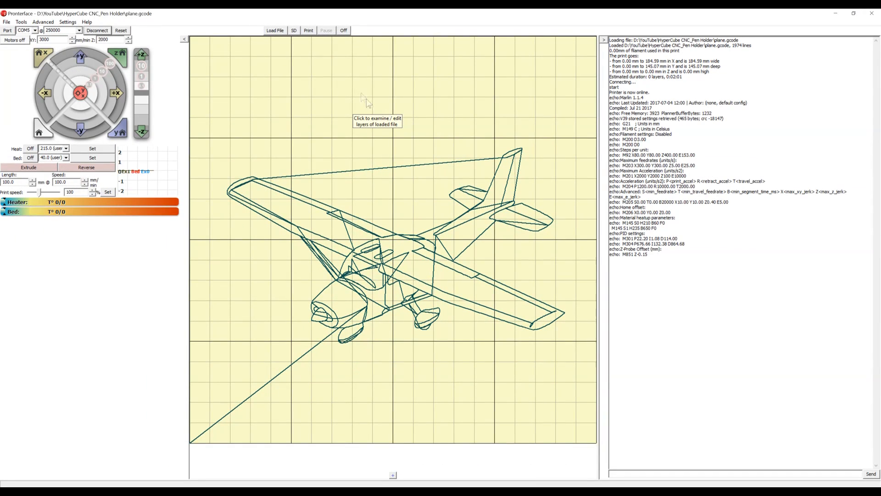